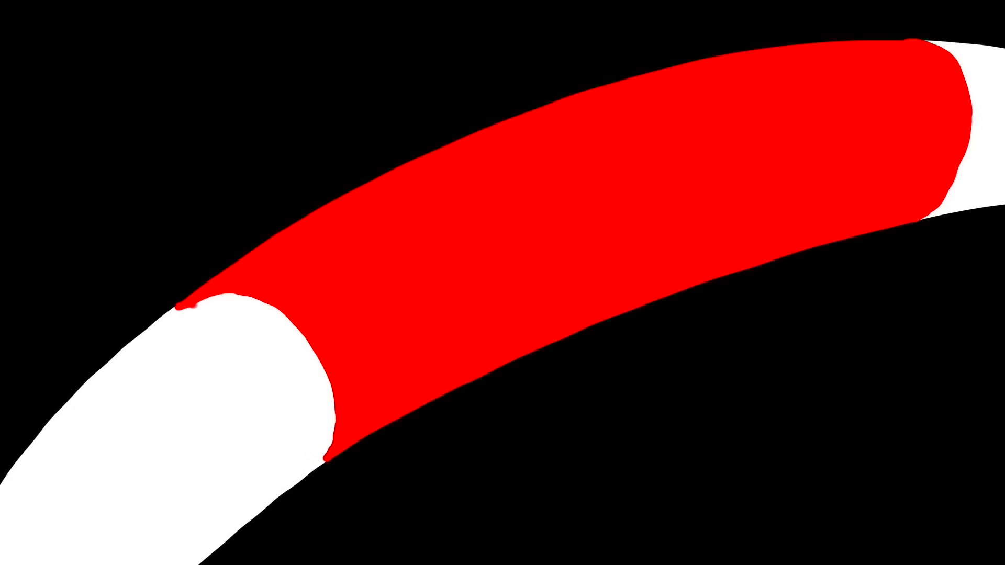
text(fraternal birth order effect)
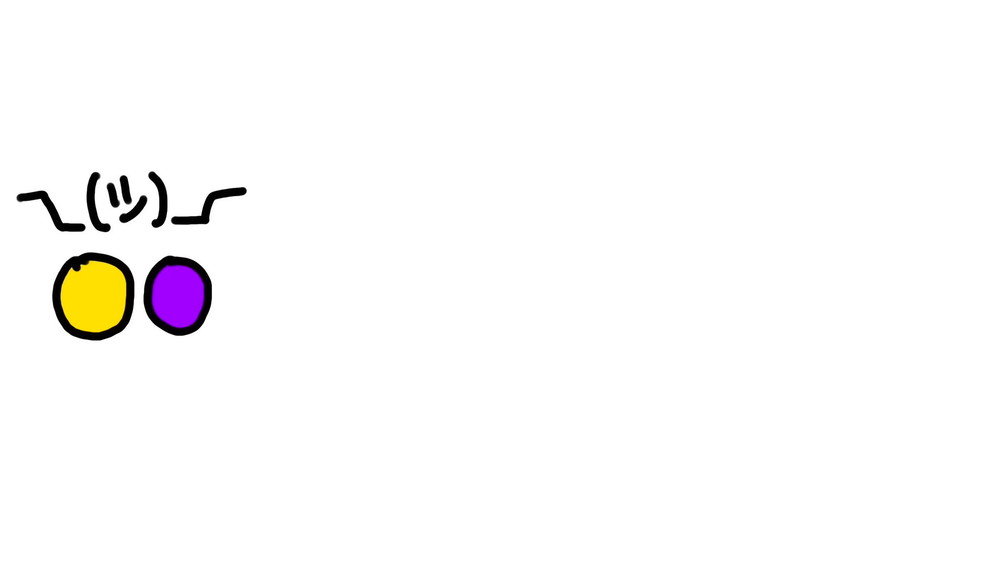
drag(249, 296, 436, 84)
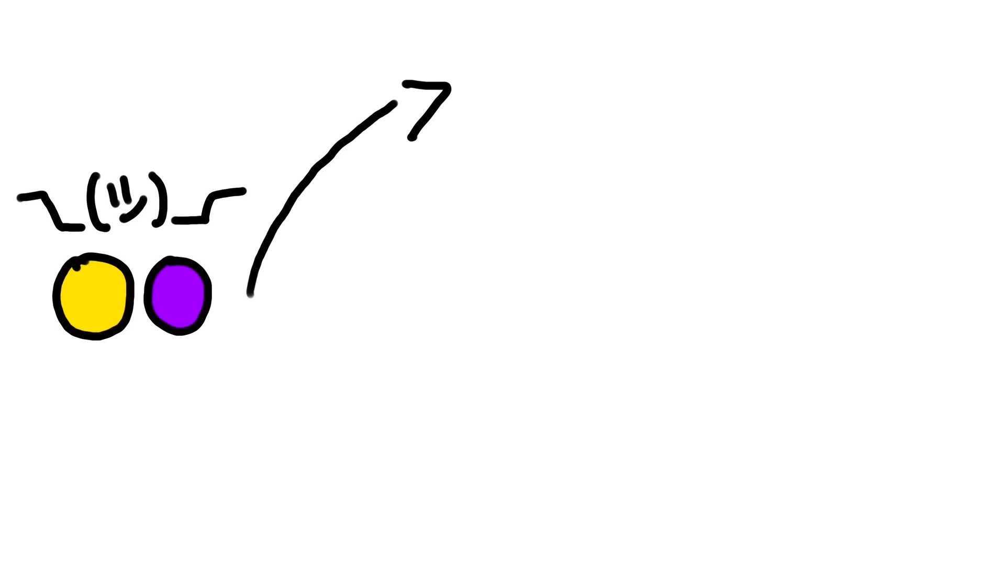